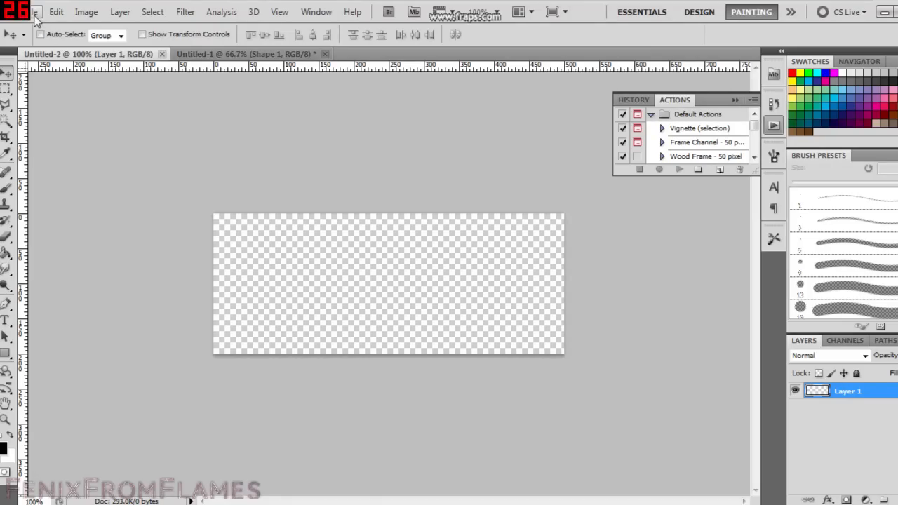
- Create a new 500×200 pixel transparent document
click(34, 11)
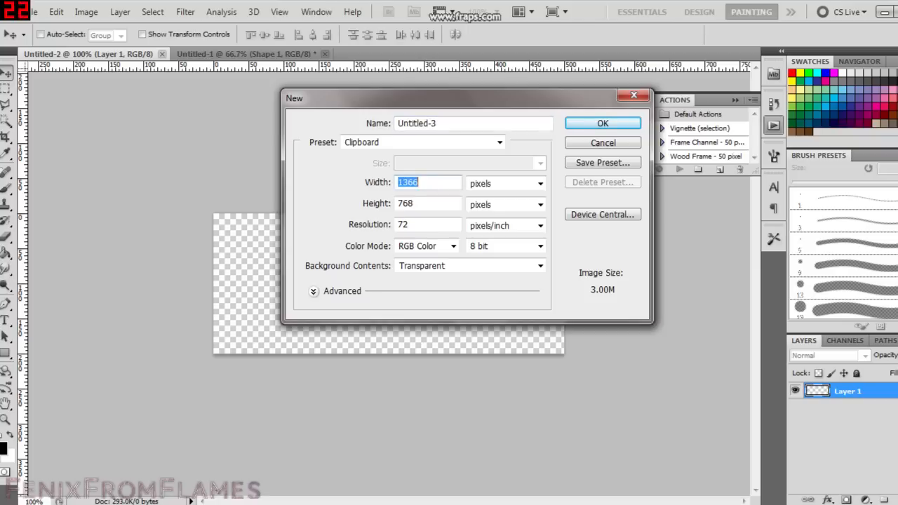
text(500)
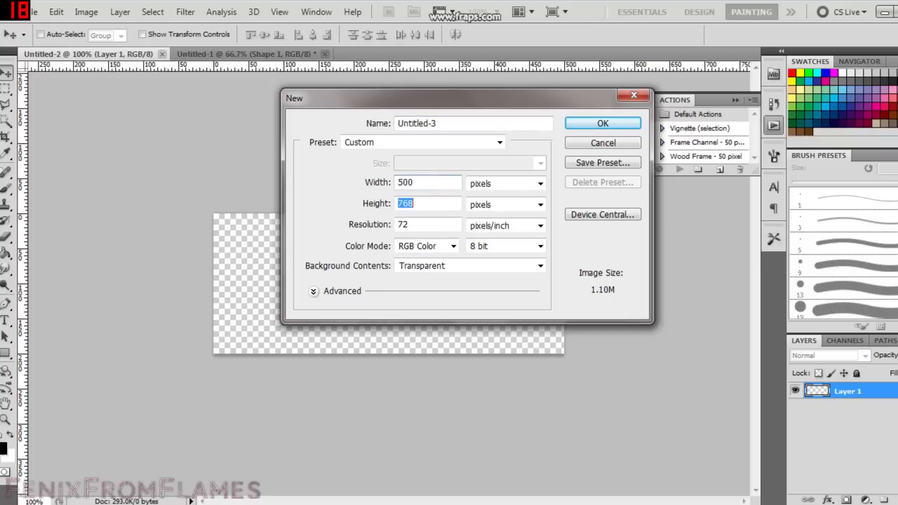
text(200)
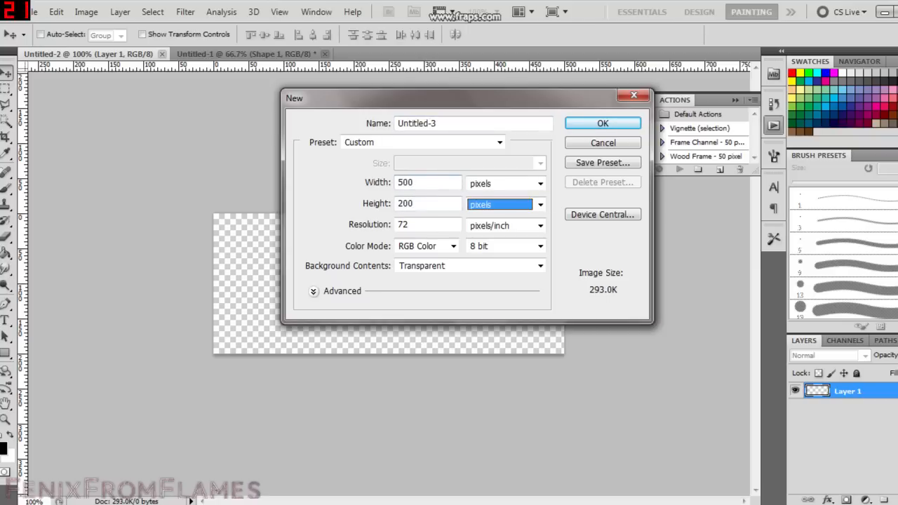
click(602, 124)
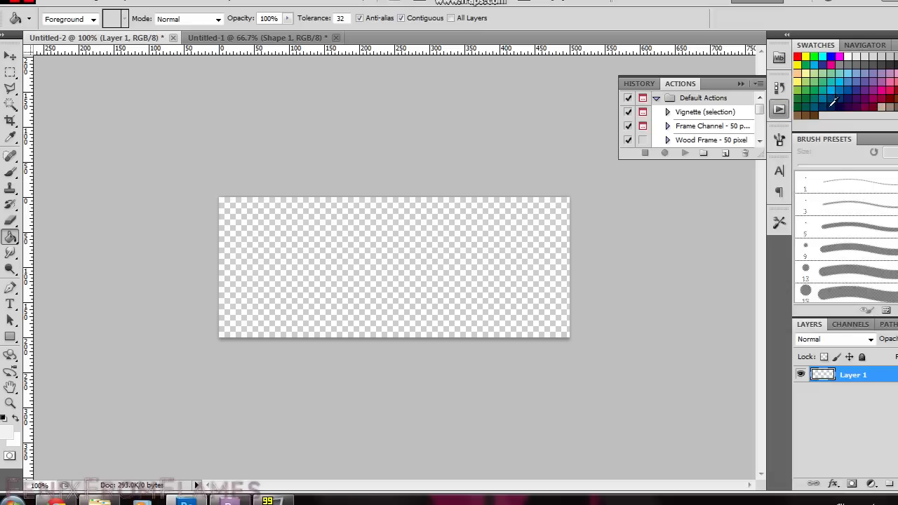
mouse_move(363, 263)
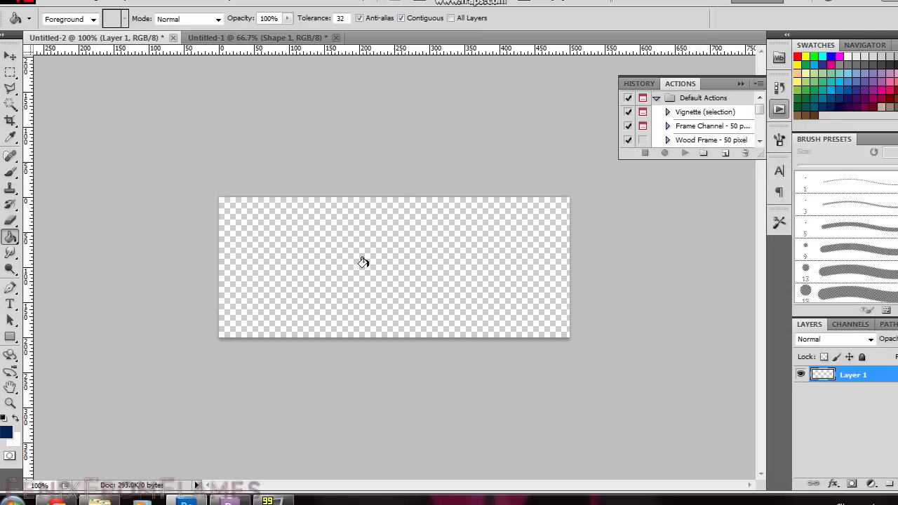
- Fill the empty banner canvas with dark navy blue using the Paint Bucket
click(364, 262)
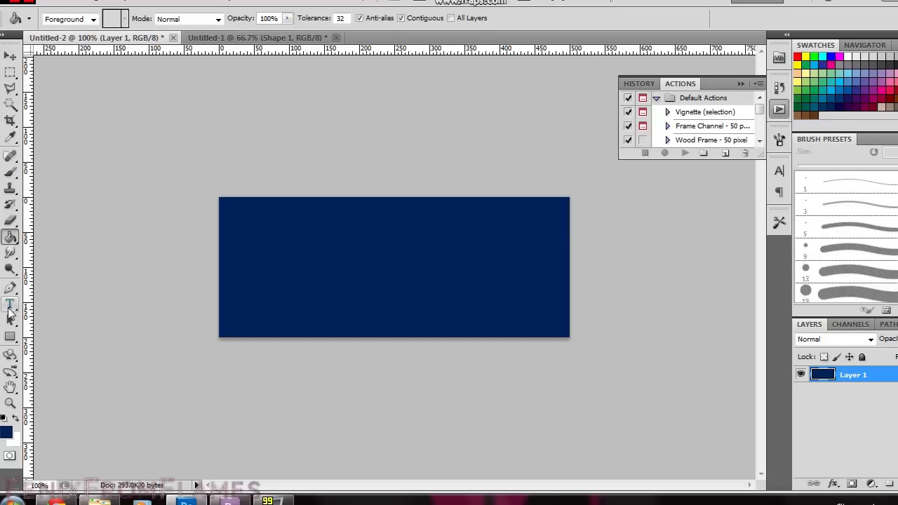
click(10, 303)
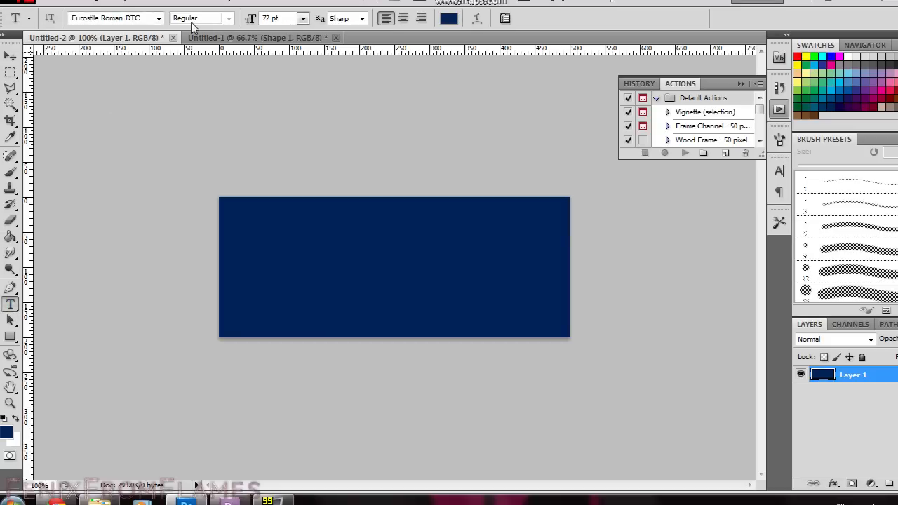
- Set the text colour to near-white #ebebeb and write BATTLEFIELD across the banner
click(448, 17)
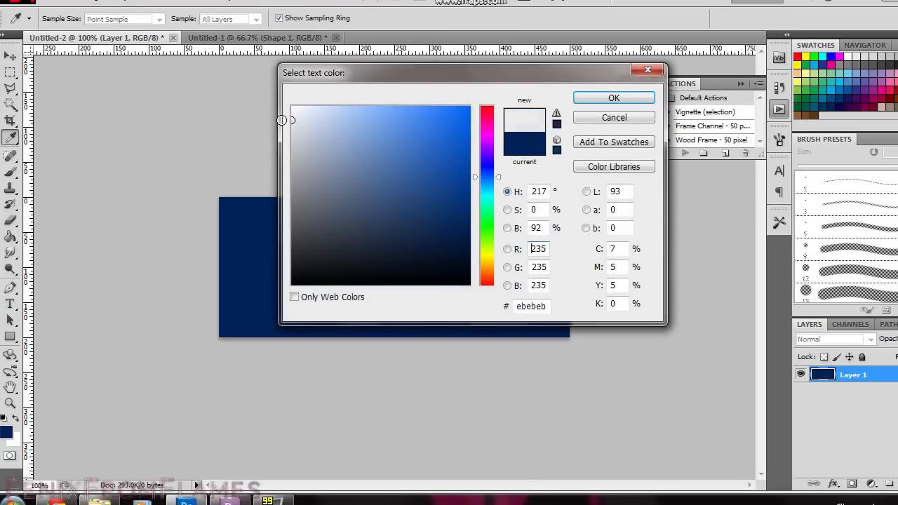
click(614, 99)
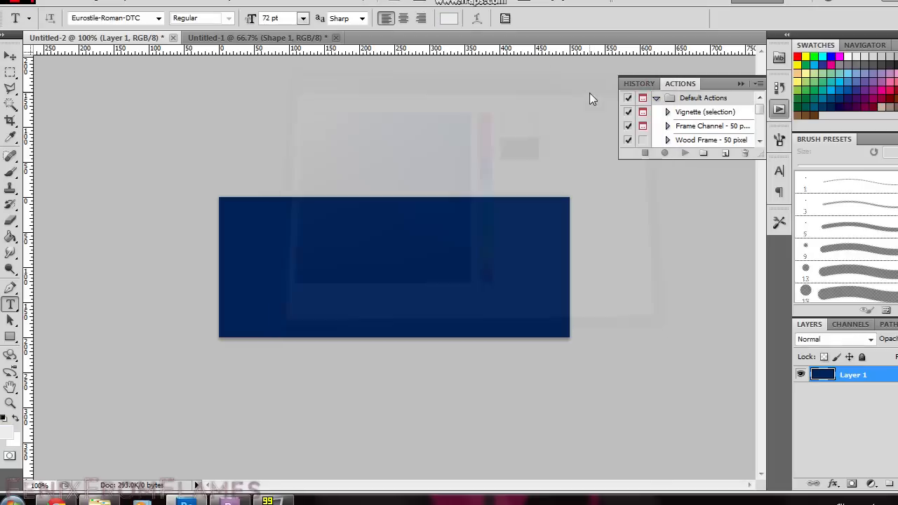
click(272, 294)
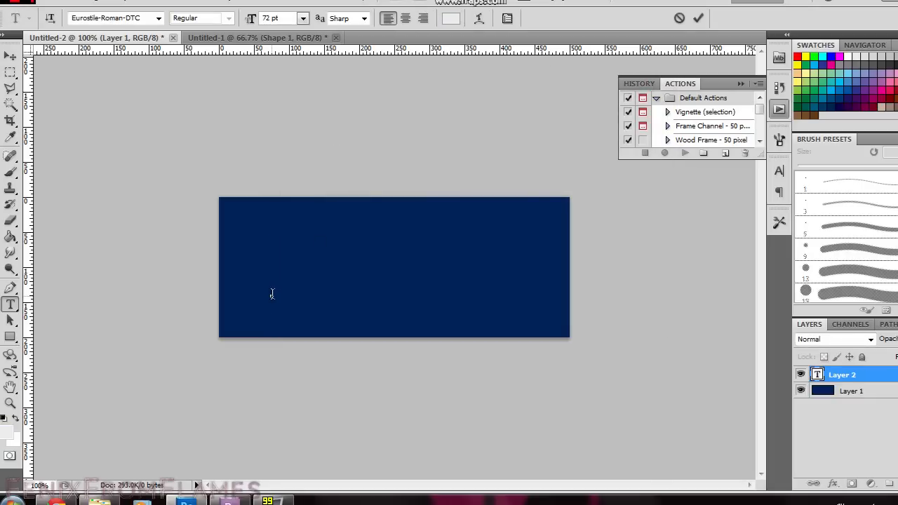
text(BATTLEFIEL)
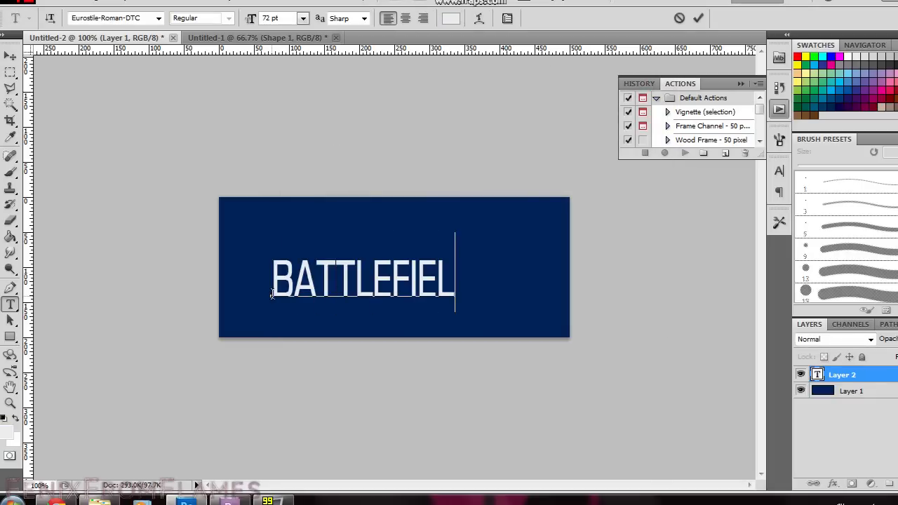
click(699, 19)
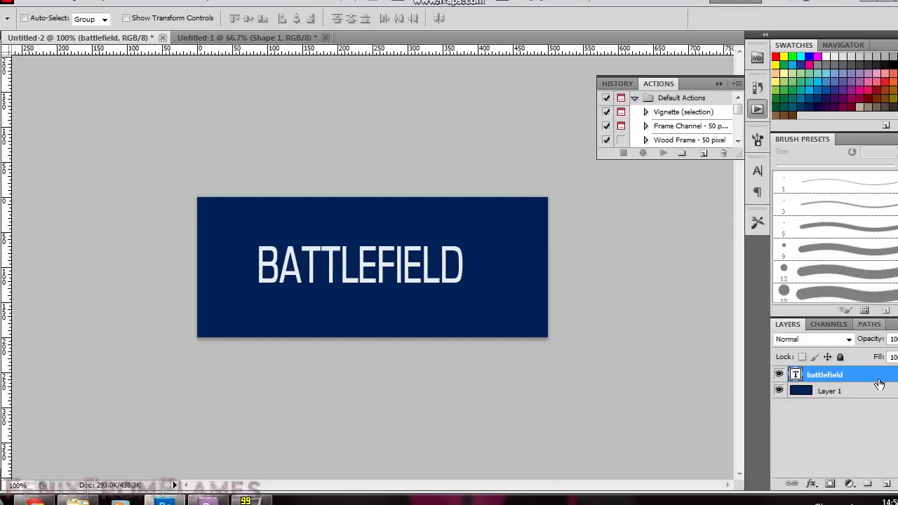
- Add a black Outer Glow with raised spread to the text layer as a solid outline
double_click(826, 373)
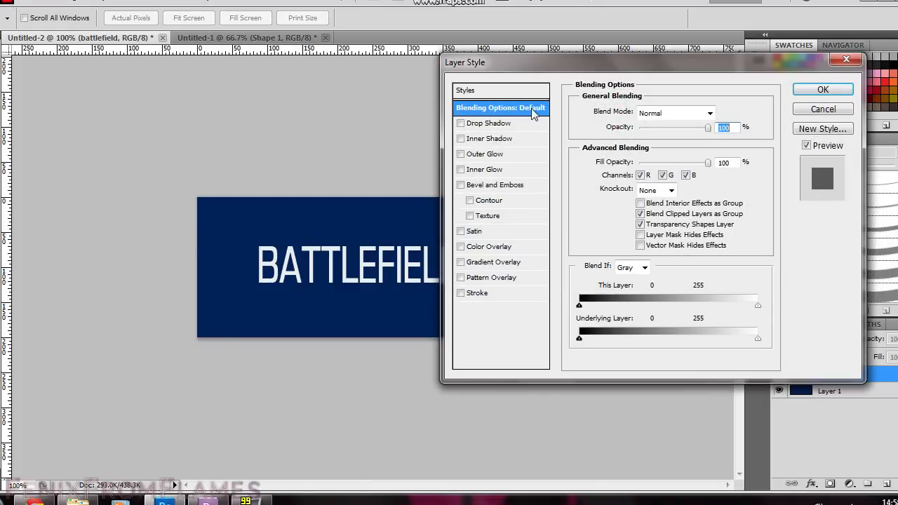
click(486, 153)
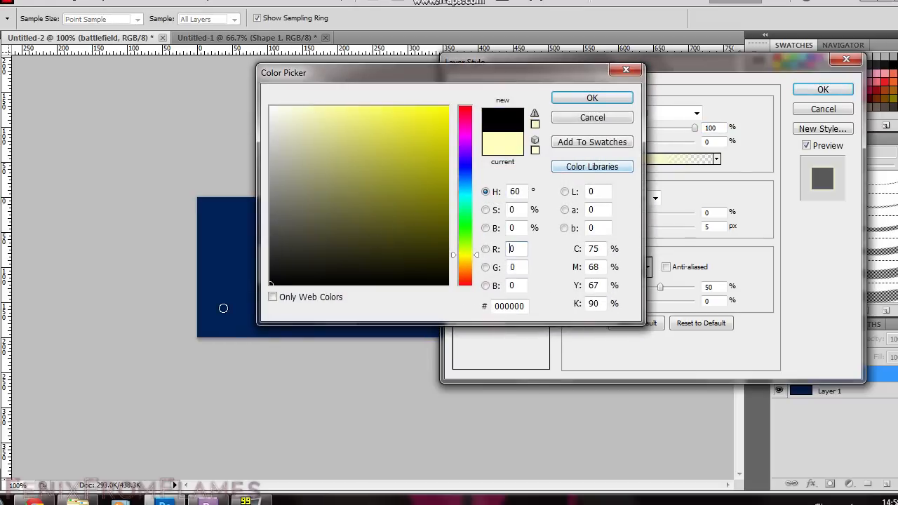
click(592, 98)
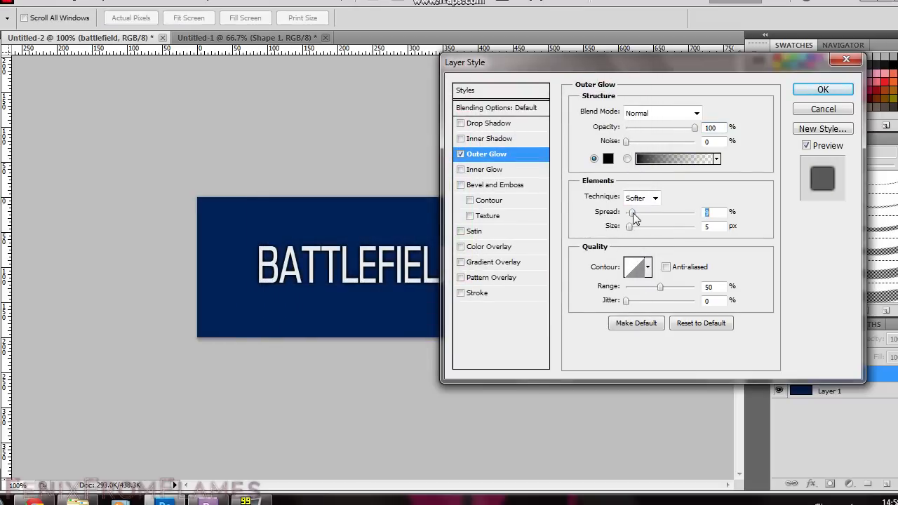
drag(633, 213, 659, 213)
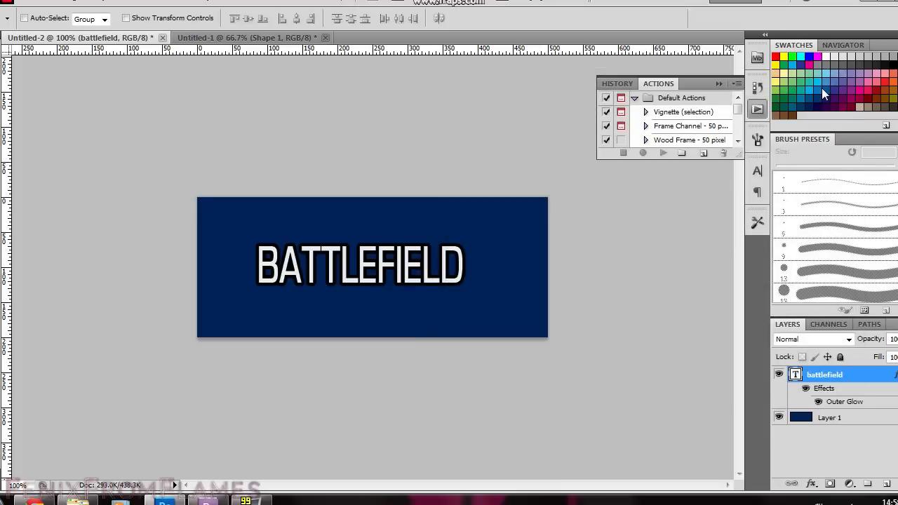
mouse_move(708, 372)
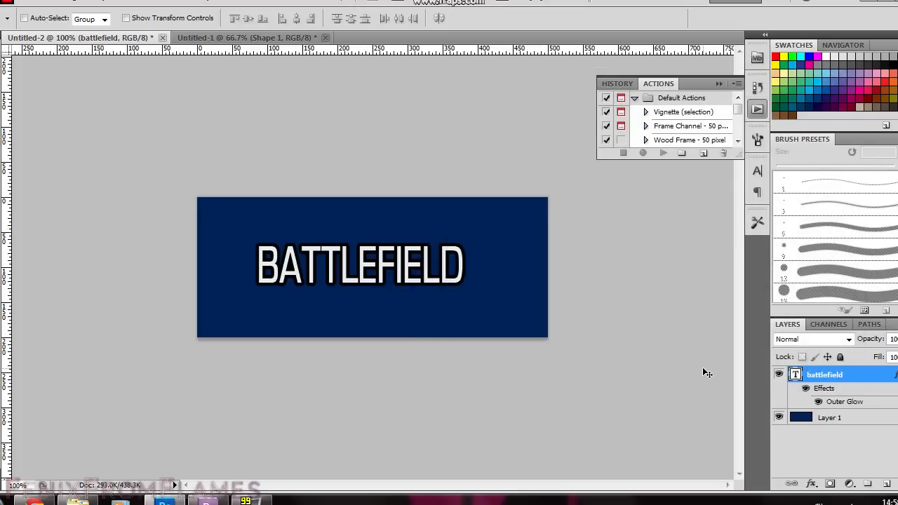
- Duplicate the outlined BATTLEFIELD text layer
right_click(825, 373)
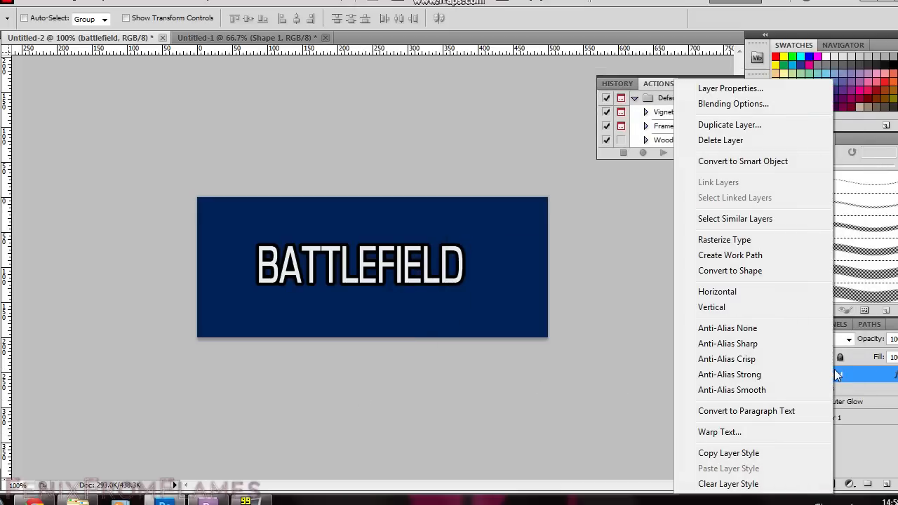
click(730, 124)
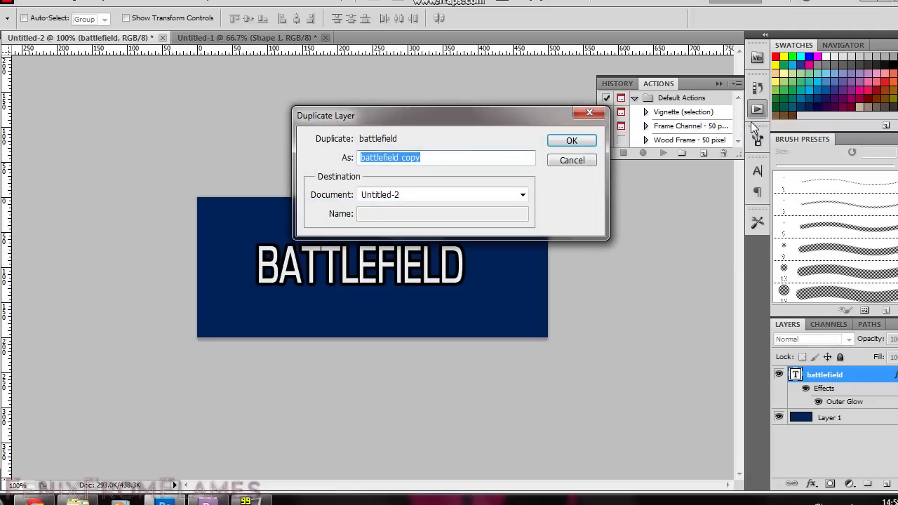
click(572, 140)
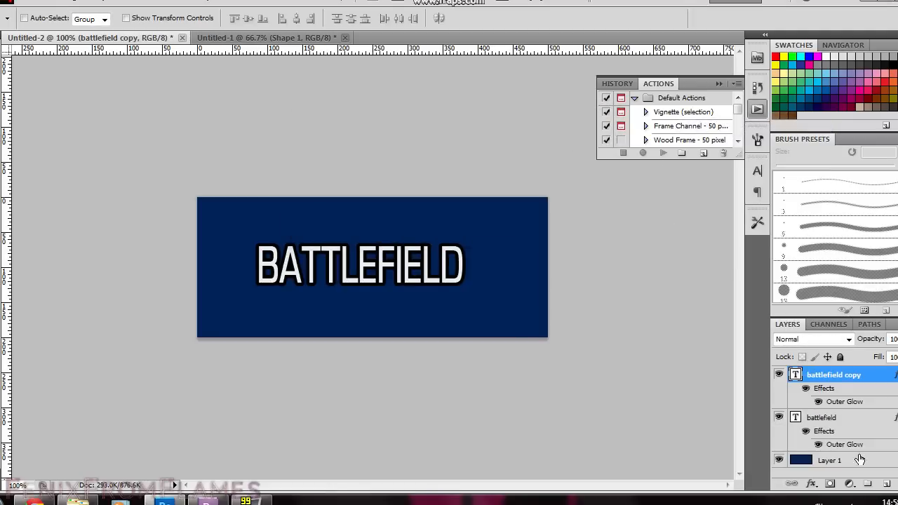
- Merge the text copy into a new empty layer, rasterizing it as Layer 2
click(848, 483)
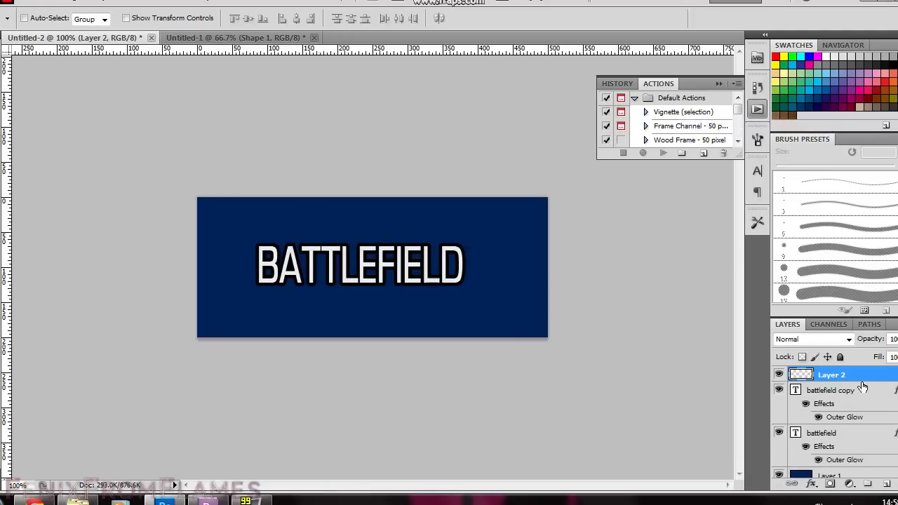
click(831, 390)
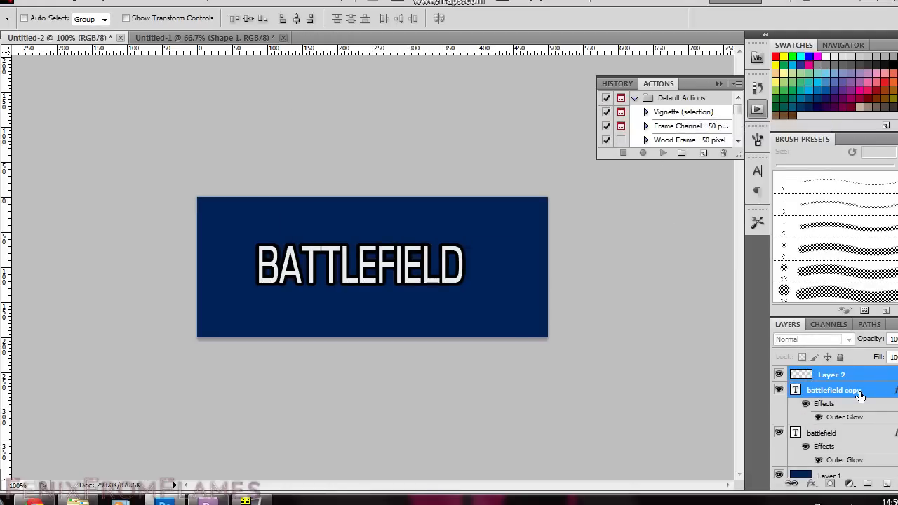
right_click(831, 391)
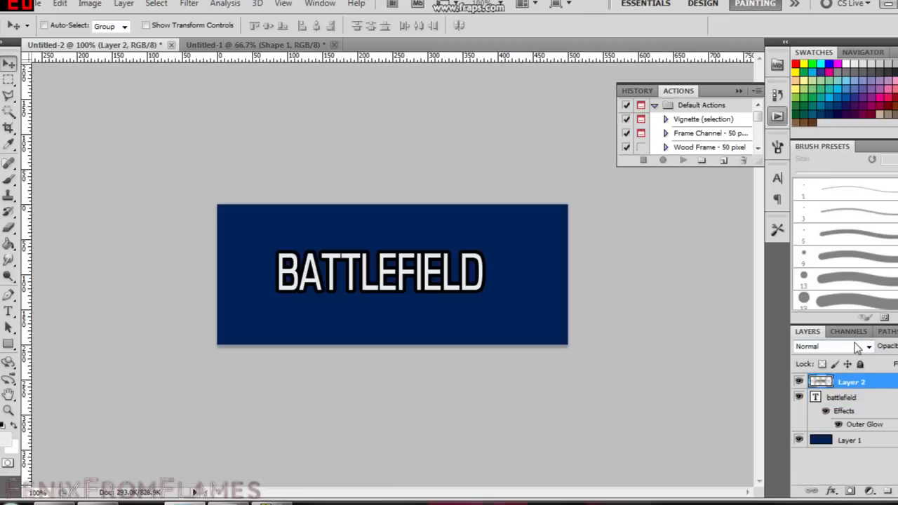
- Reselect the original battlefield text layer and apply the Outer Glow layer style
click(8, 112)
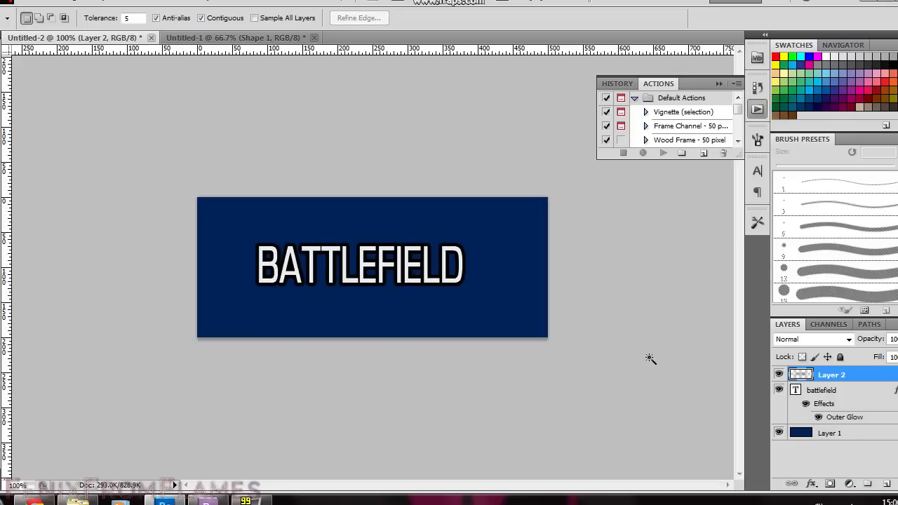
click(828, 390)
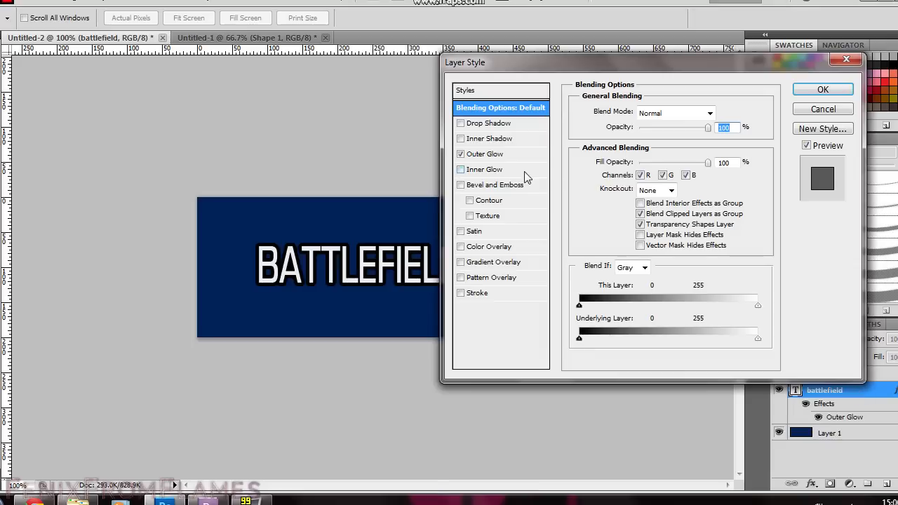
click(460, 153)
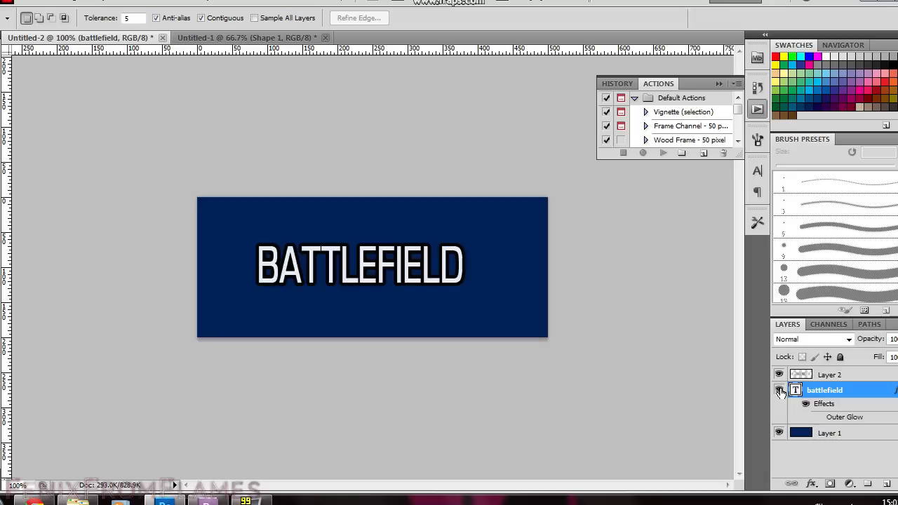
mouse_move(780, 390)
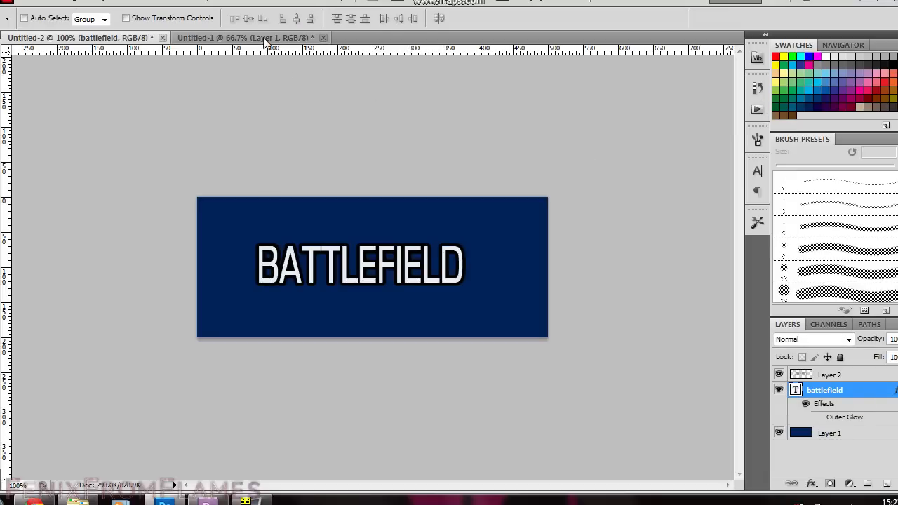
- In the stripe texture document, raise brightness via Brightness/Contrast
click(246, 37)
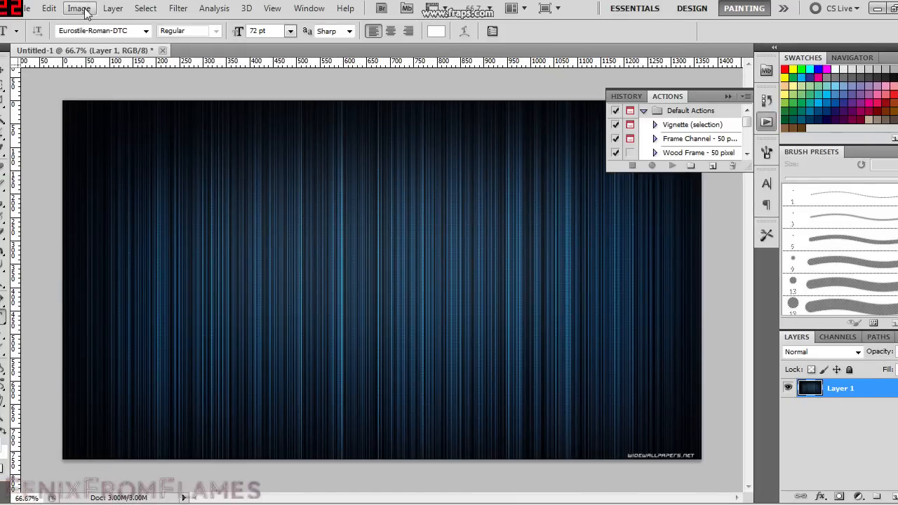
click(79, 8)
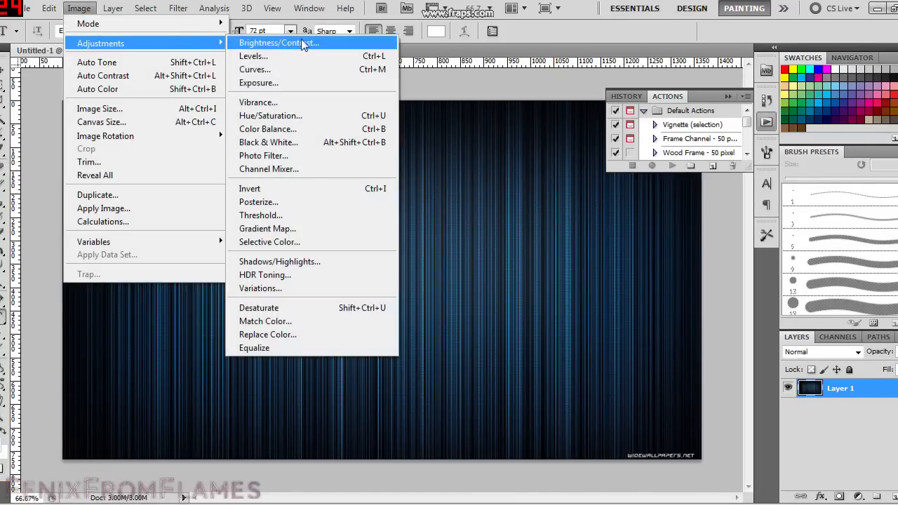
click(280, 42)
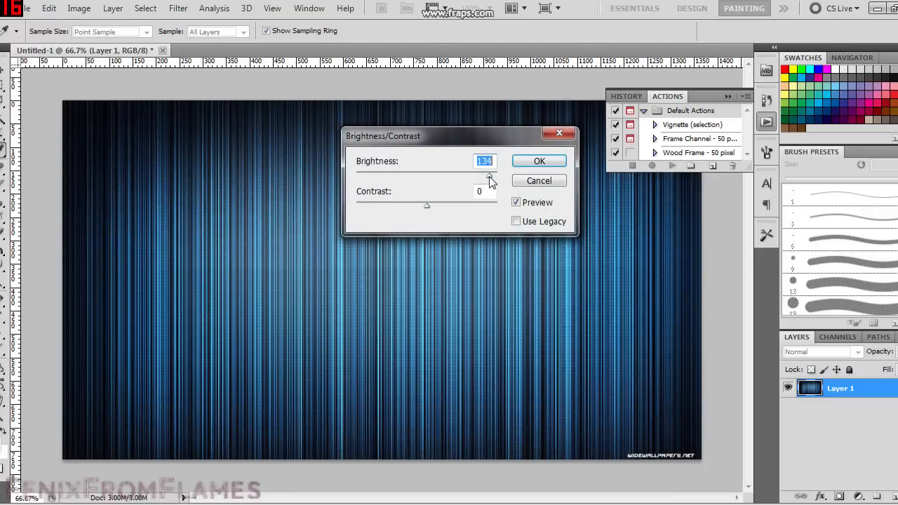
click(539, 160)
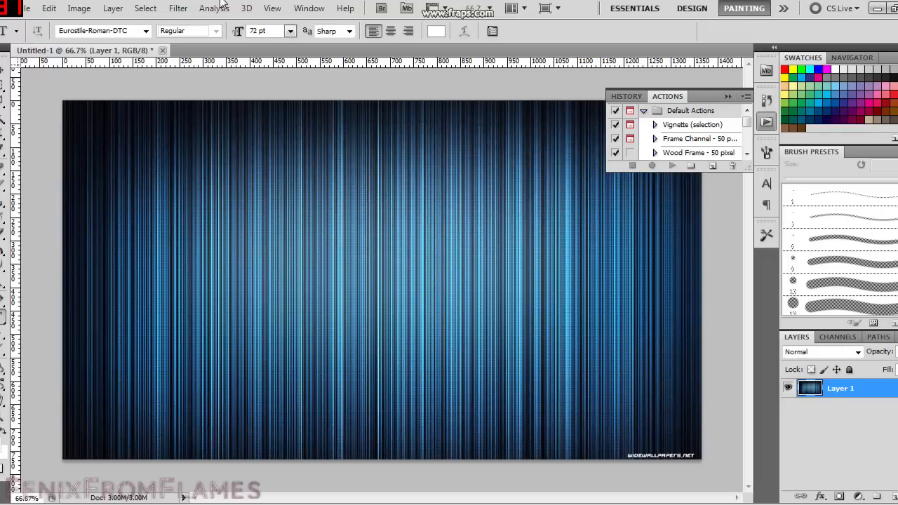
- Lower saturation via Hue/Saturation, leaving muted steel-blue stripes
click(78, 8)
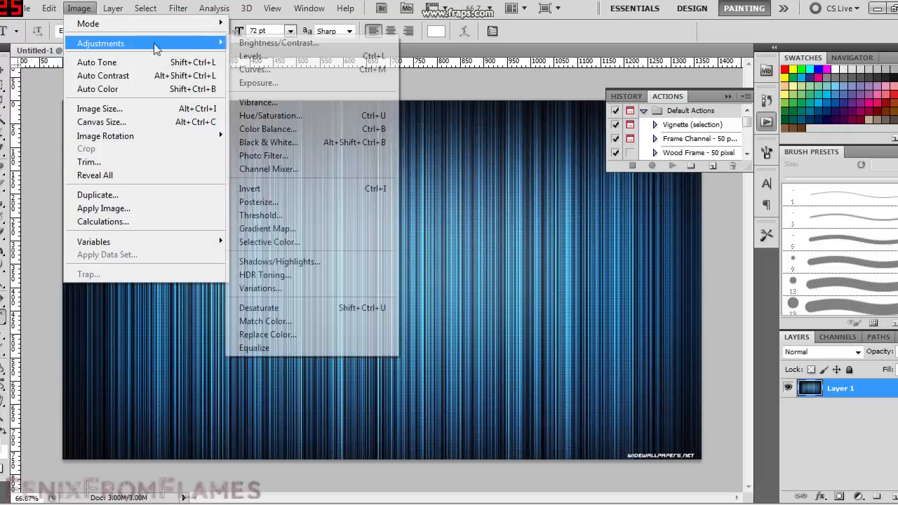
click(270, 115)
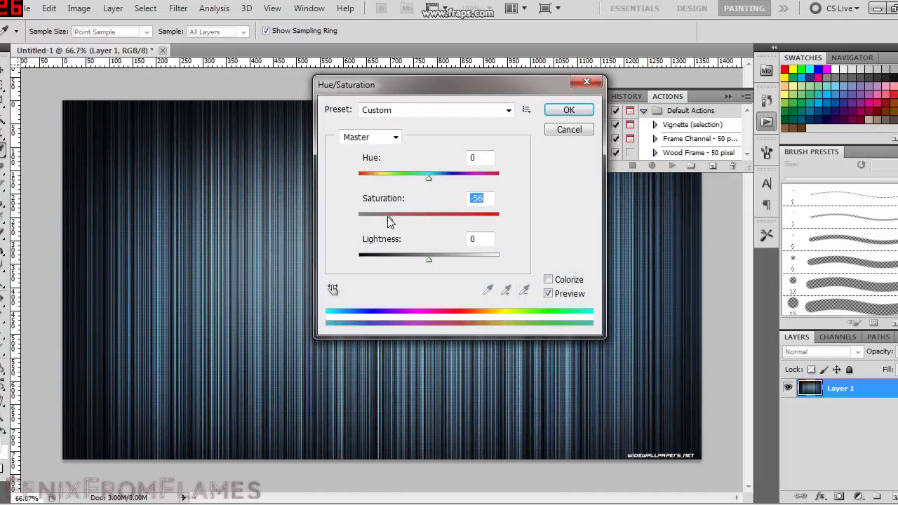
click(568, 110)
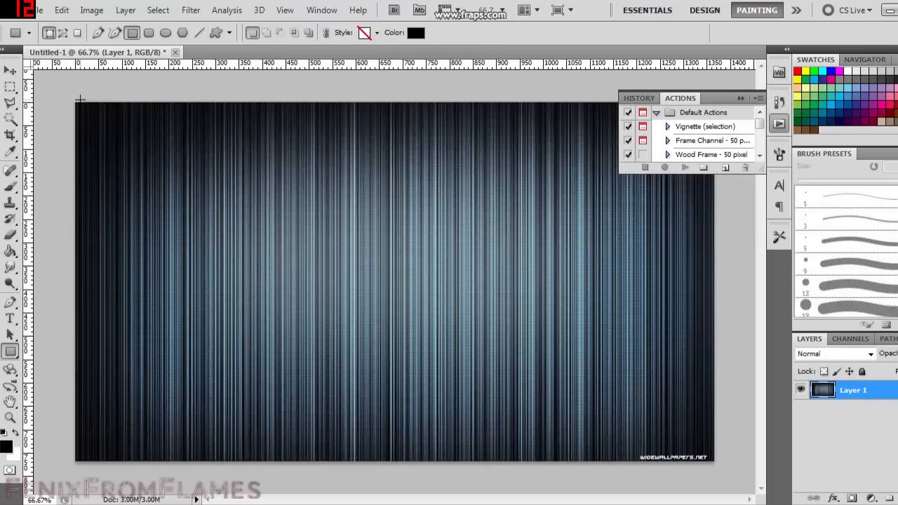
- Draw a black rectangle band across the texture's top with a black, Normal-blend, enlarged Outer Glow
drag(80, 98, 601, 132)
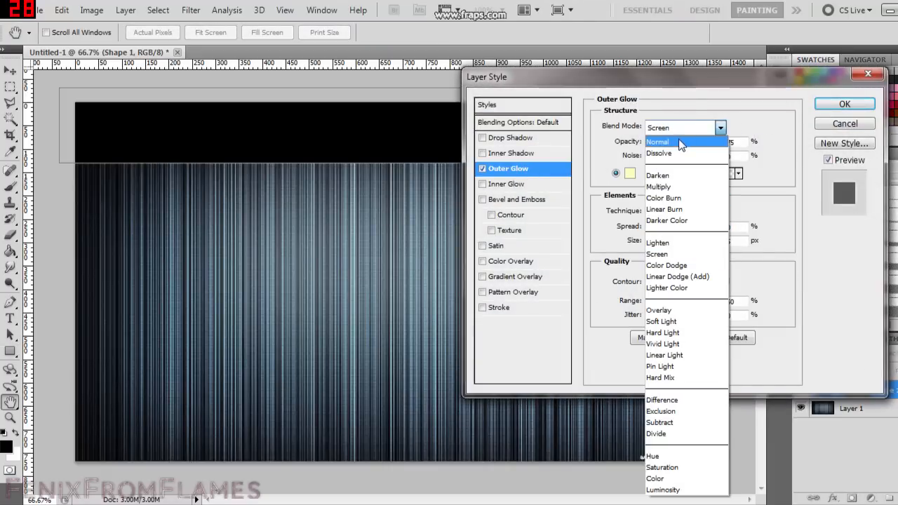
click(657, 142)
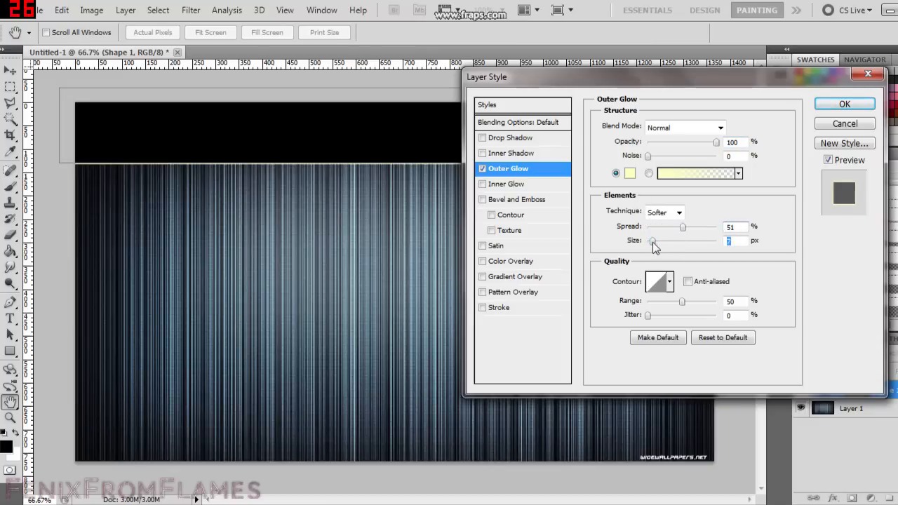
drag(682, 226, 666, 226)
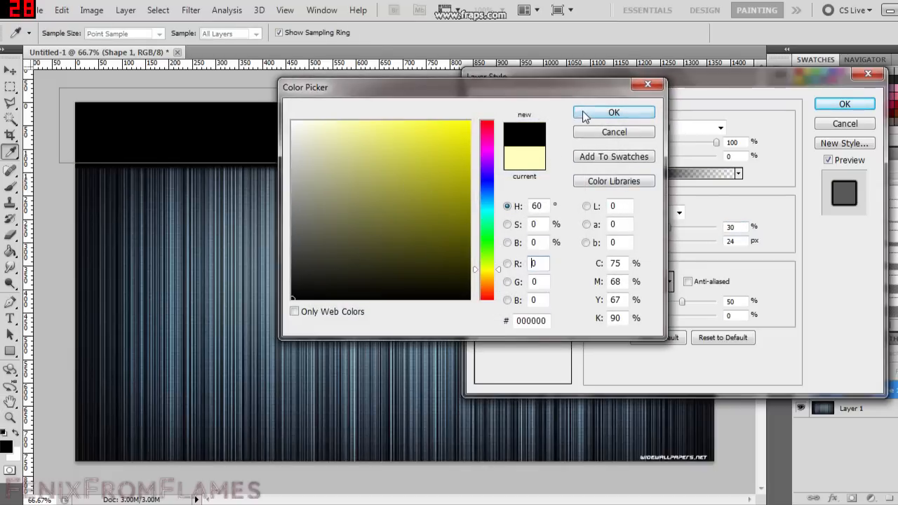
click(614, 112)
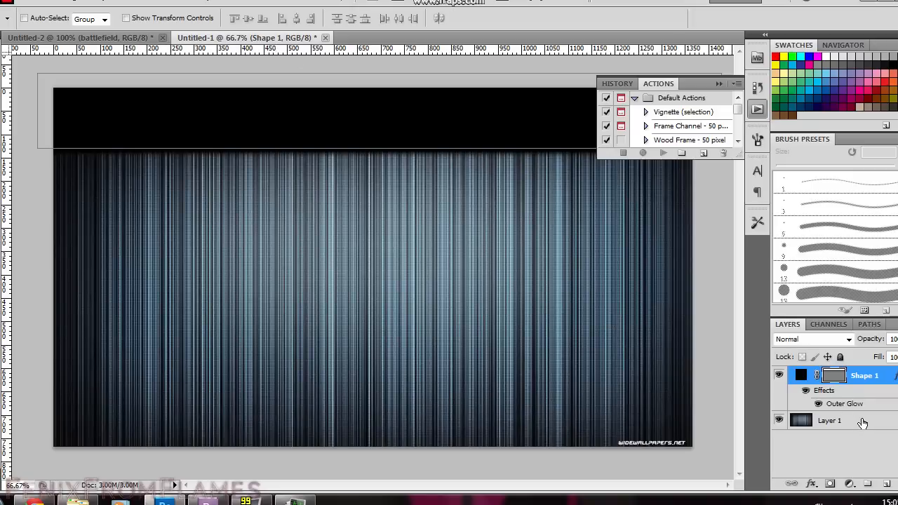
click(831, 421)
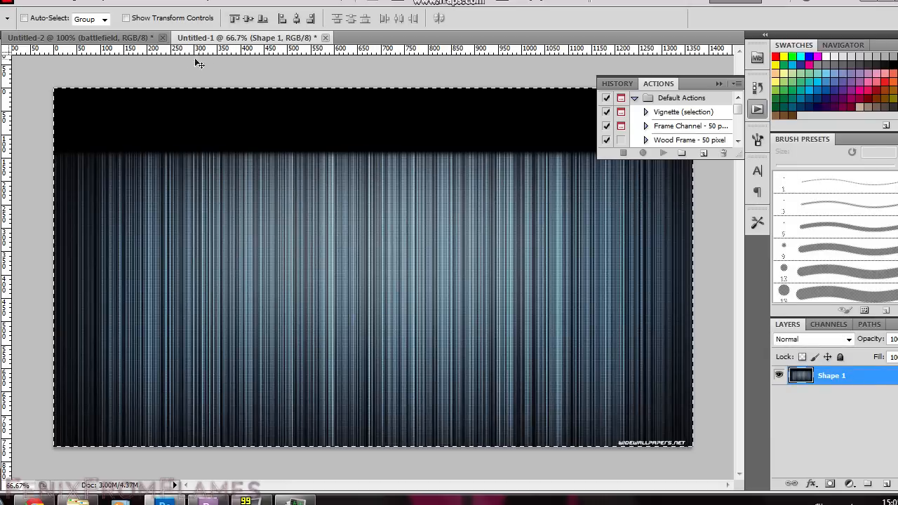
- Bring the merged stripe texture into the banner document as a top layer
click(82, 37)
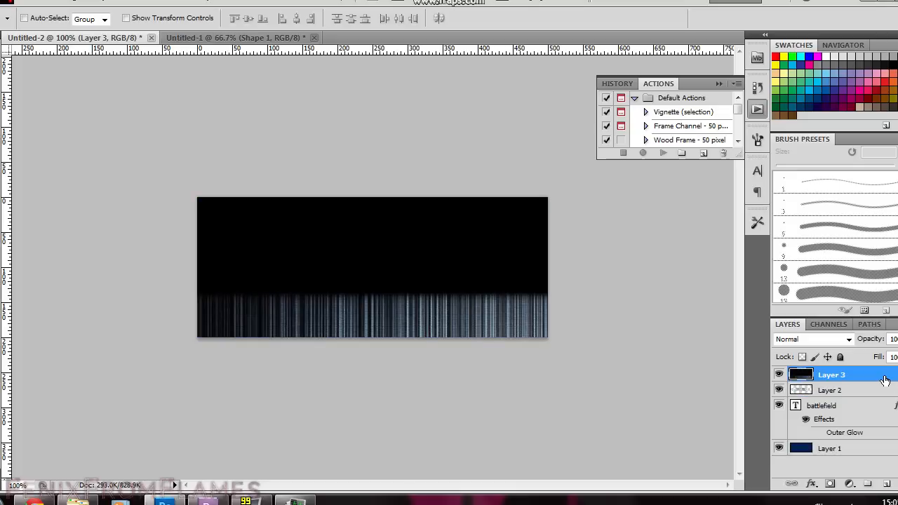
mouse_move(691, 295)
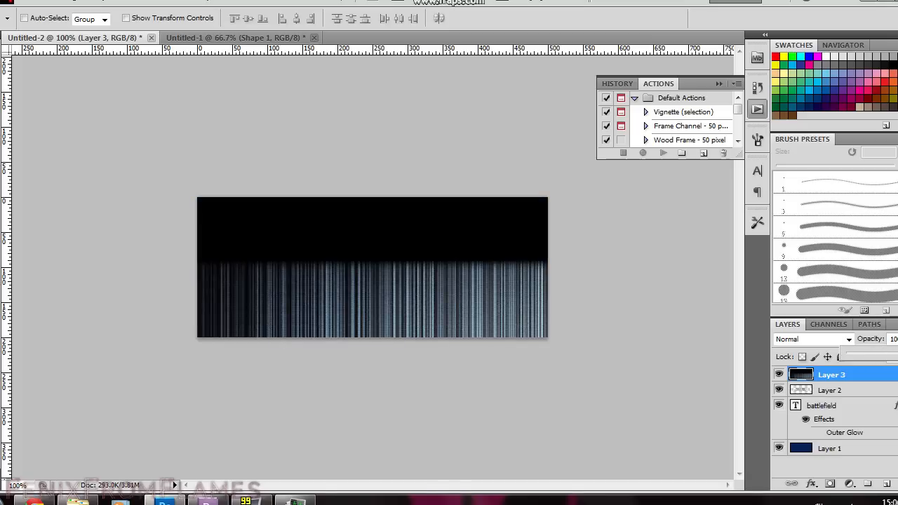
mouse_move(730, 320)
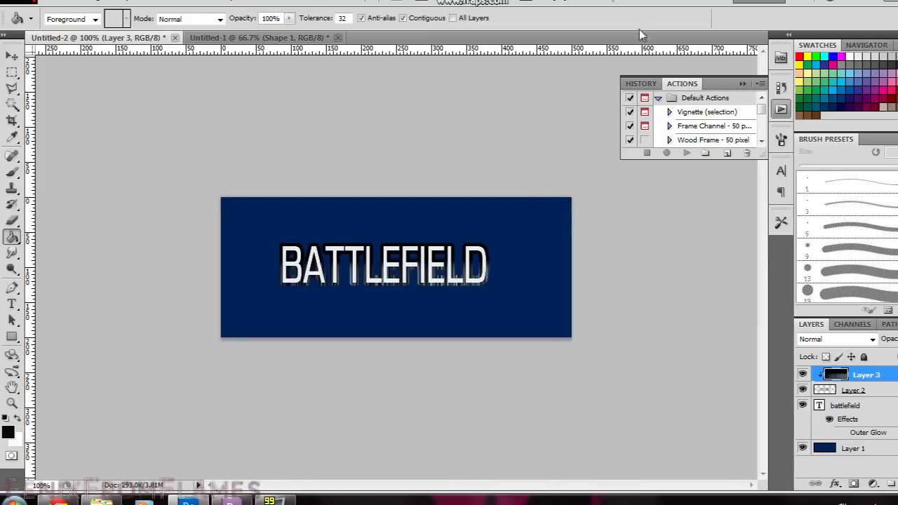
- Select the background Layer 1 and choose a near-black fill colour
click(855, 449)
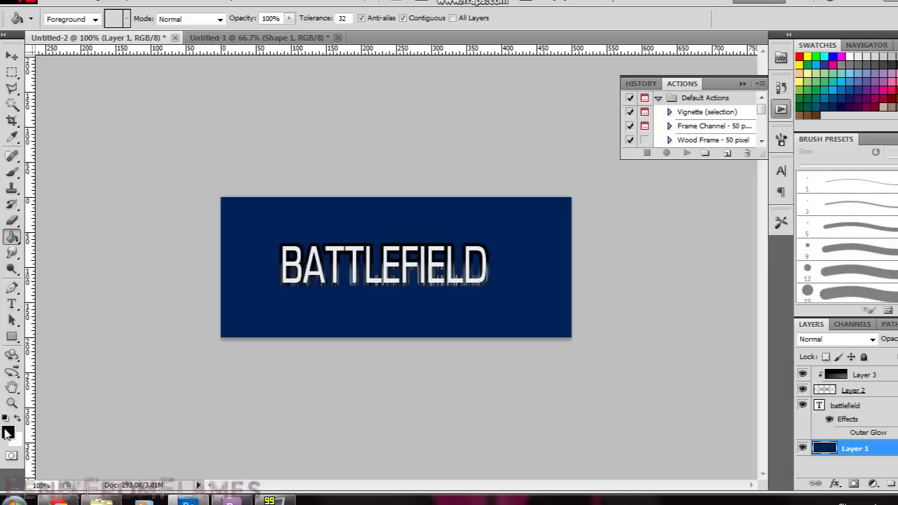
click(7, 427)
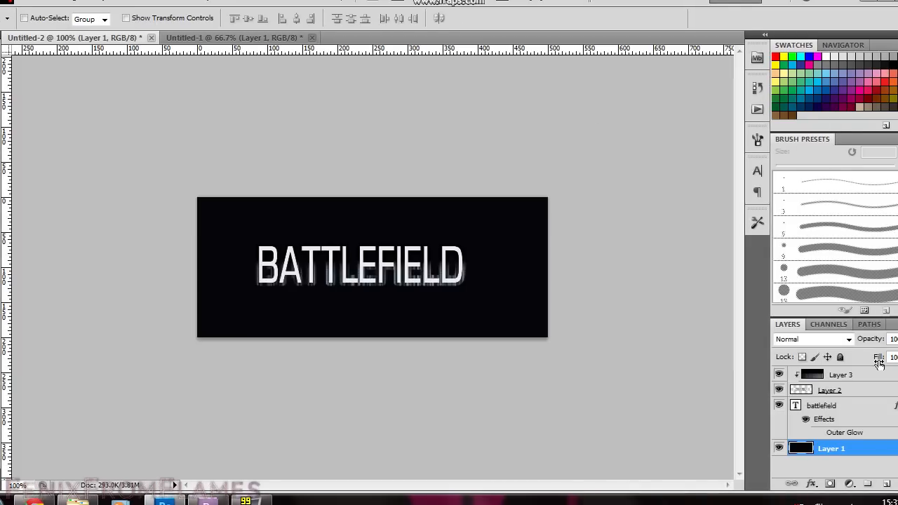
- Merge Layer 3, the outlined copy and the text layer into one layer
click(841, 373)
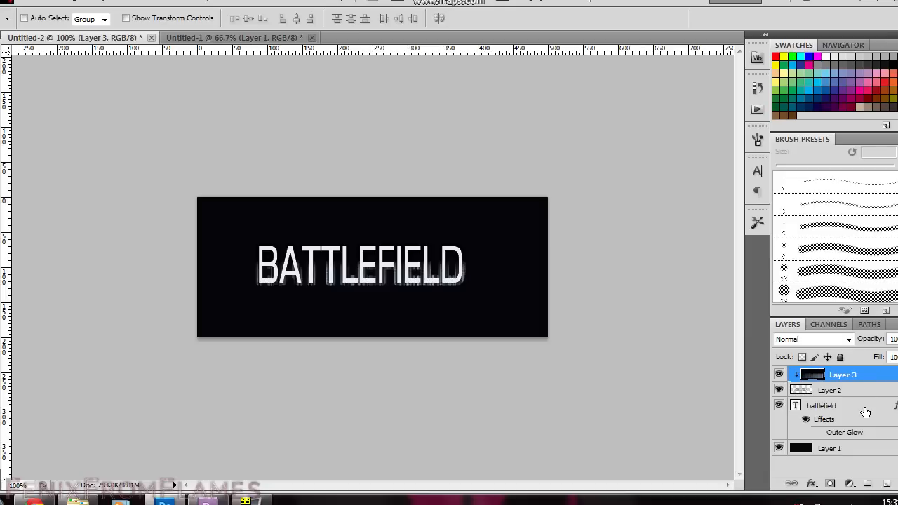
click(825, 404)
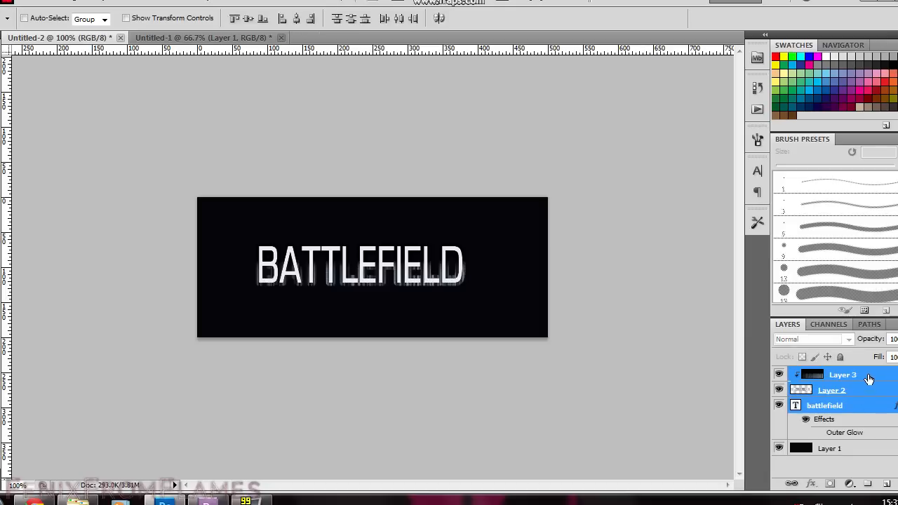
right_click(842, 374)
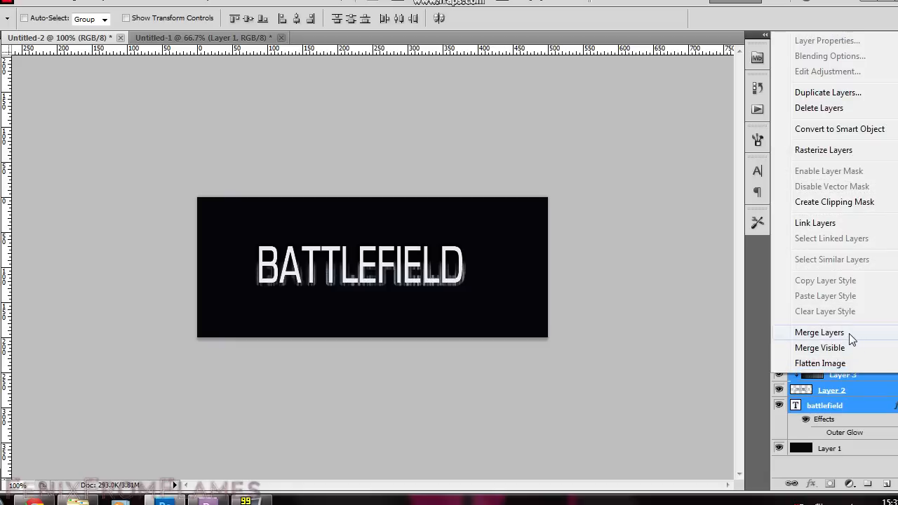
click(820, 331)
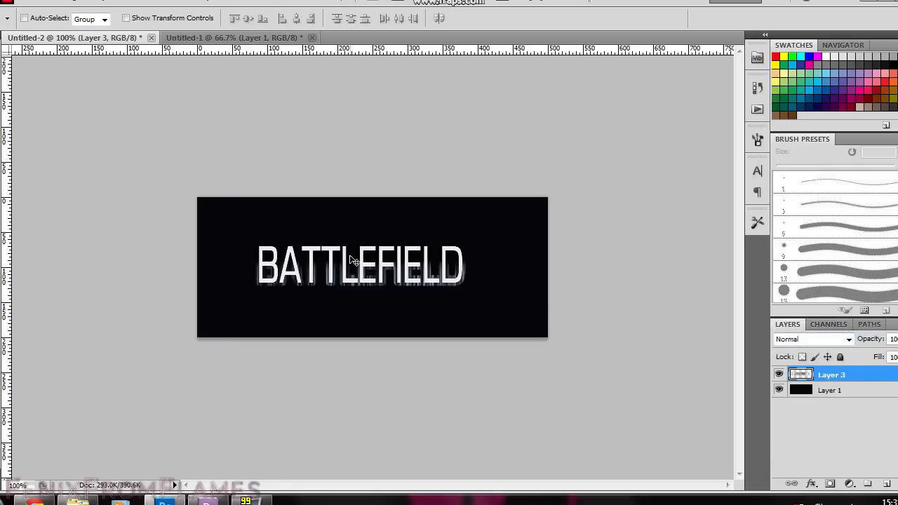